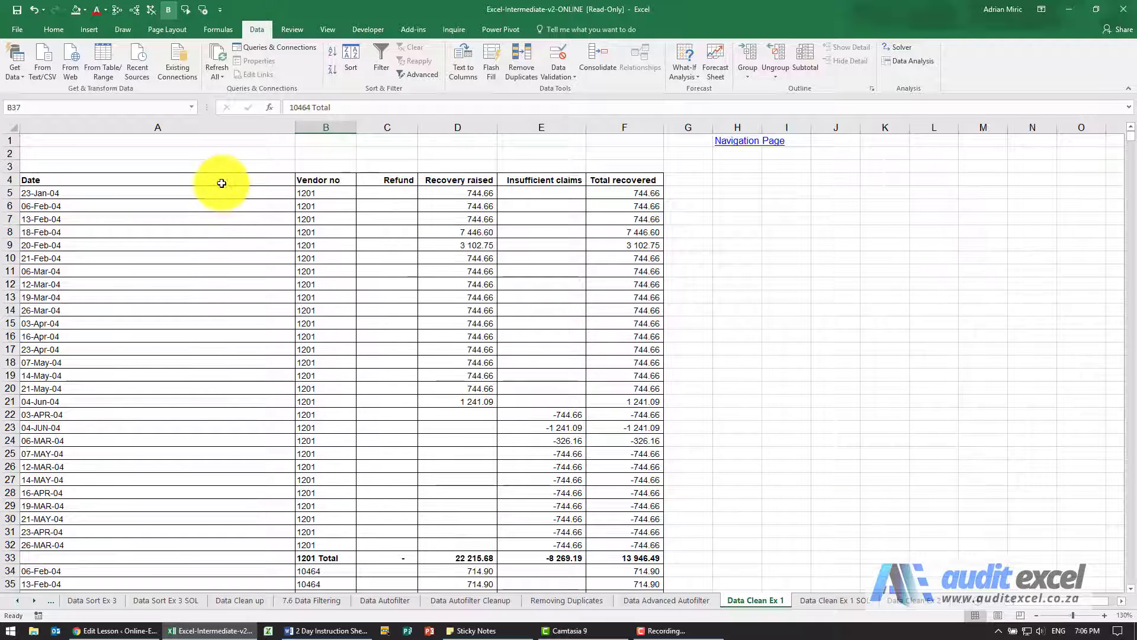
Select the vendor recovery table from A4 and scroll through it to review the data
click(156, 179)
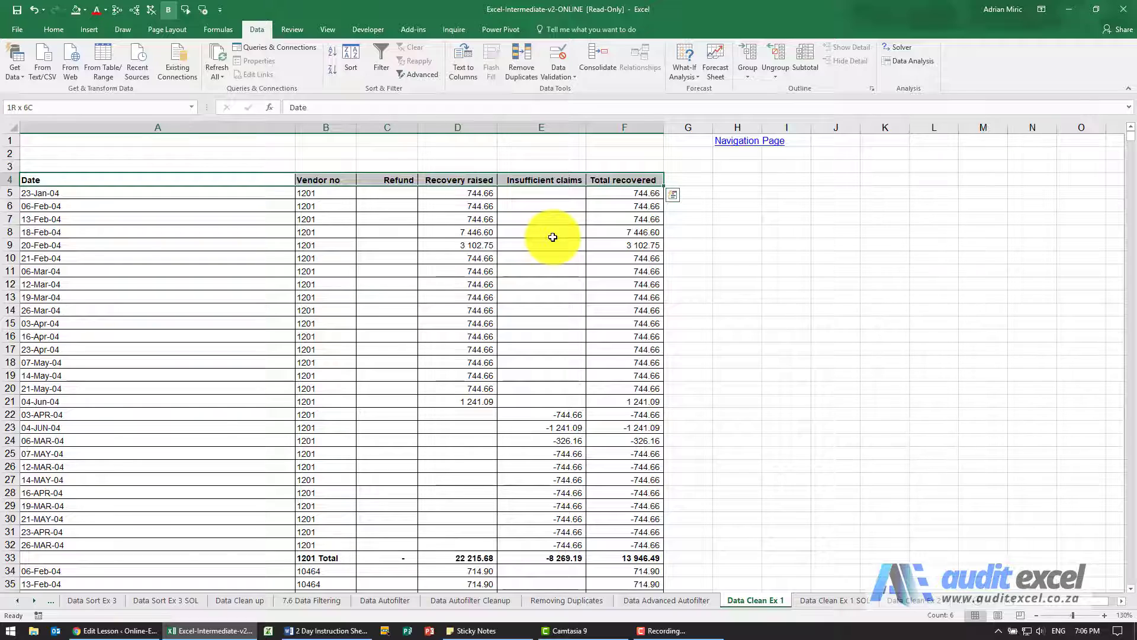
scroll(down, 3)
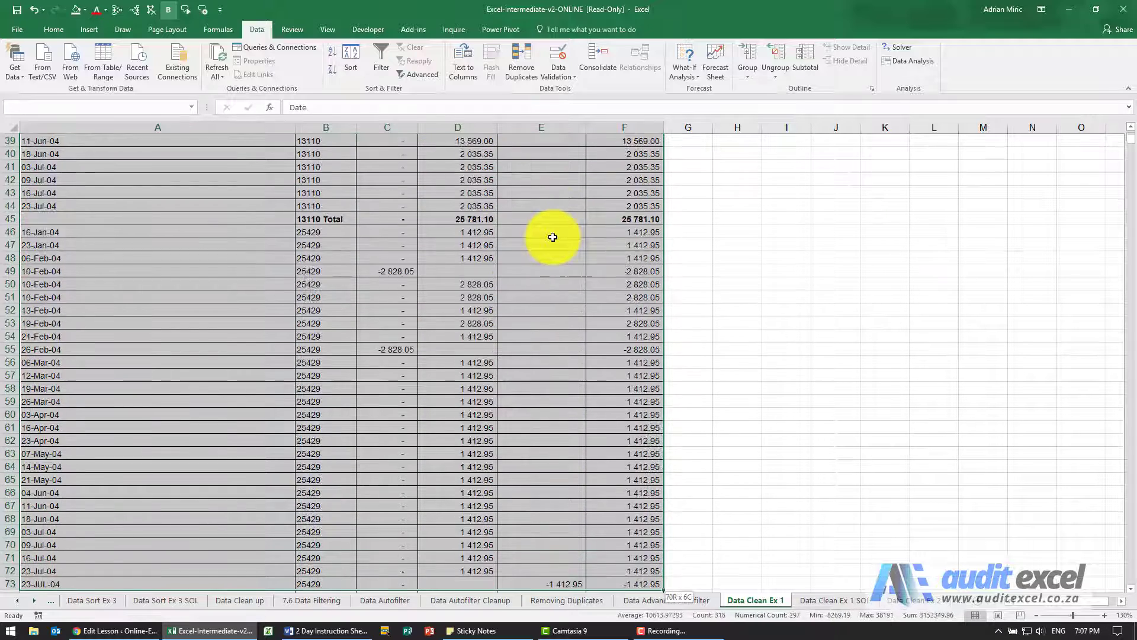
scroll(down, 3)
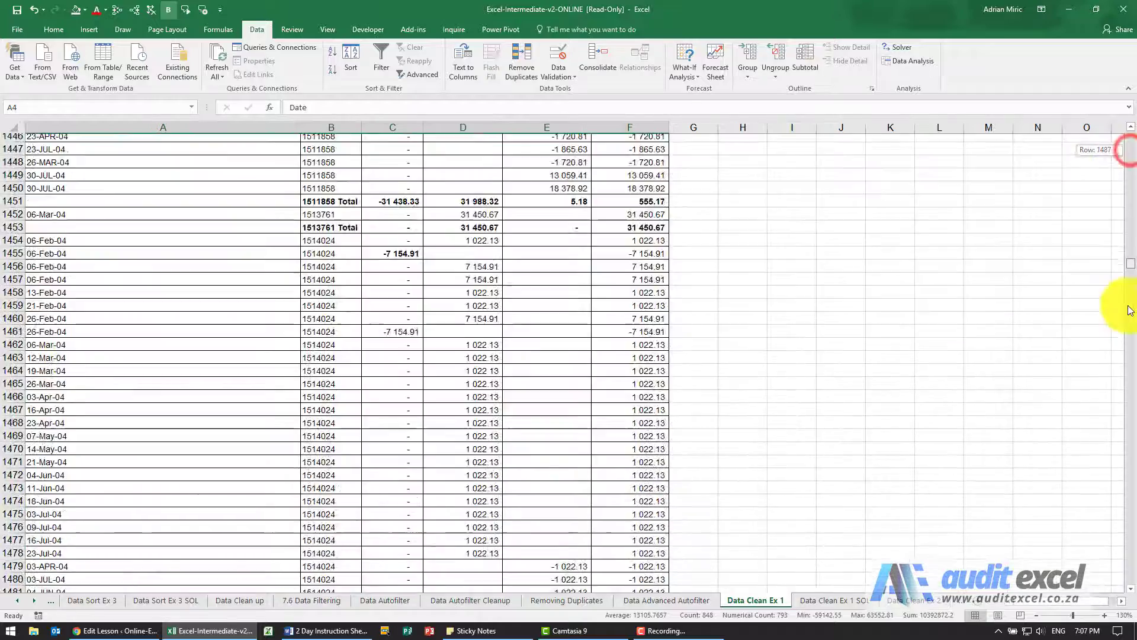
scroll(down, 3)
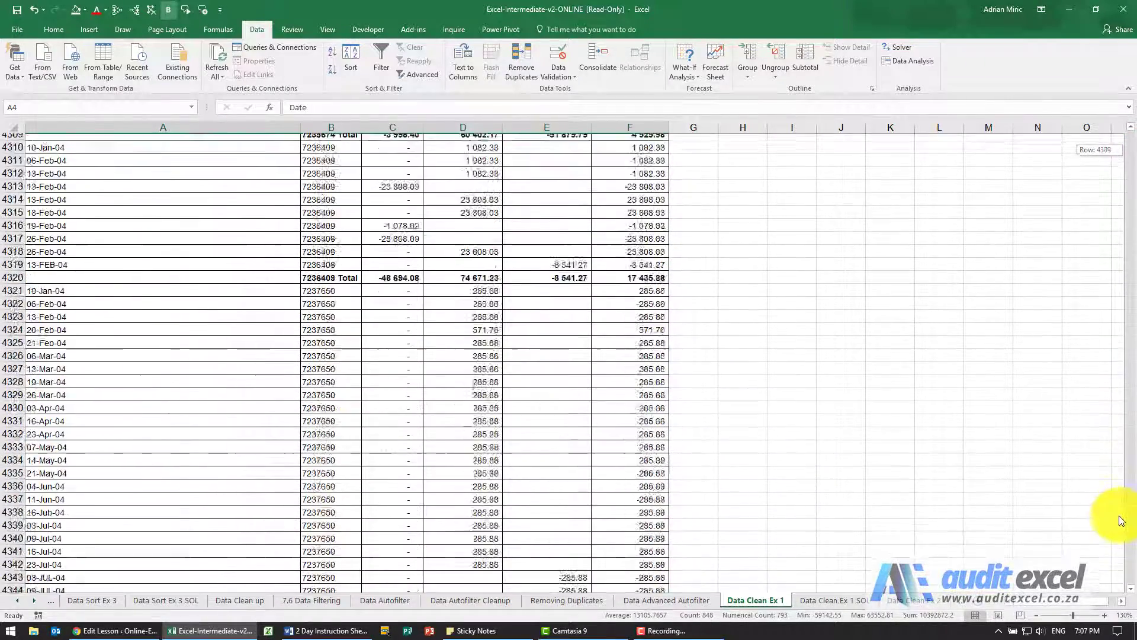
scroll(down, 3)
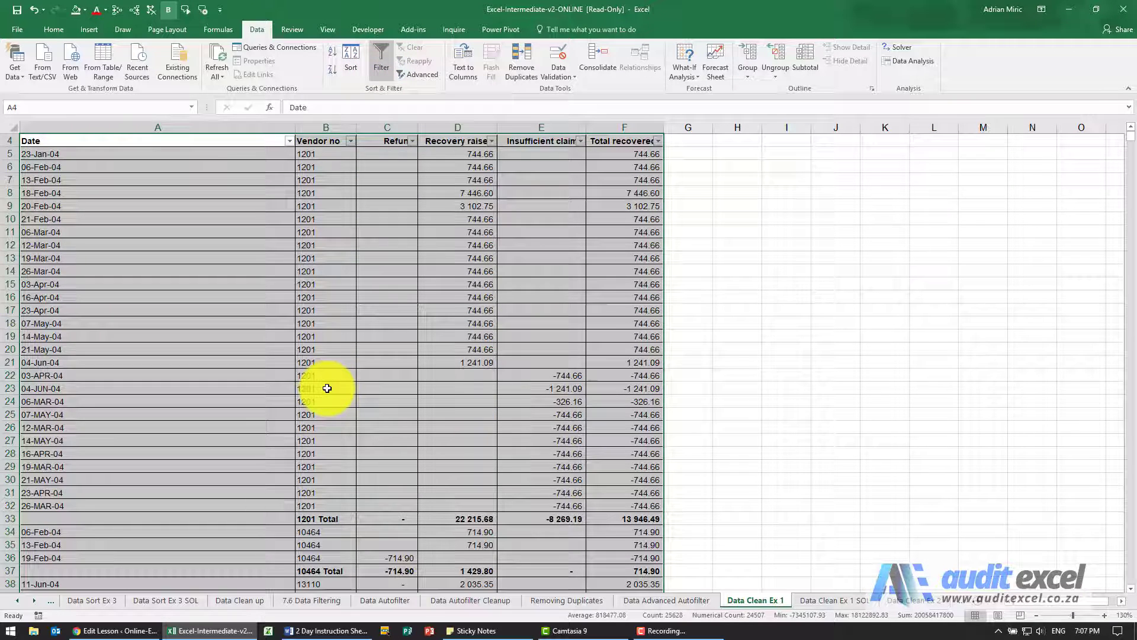
mouse_move(319, 406)
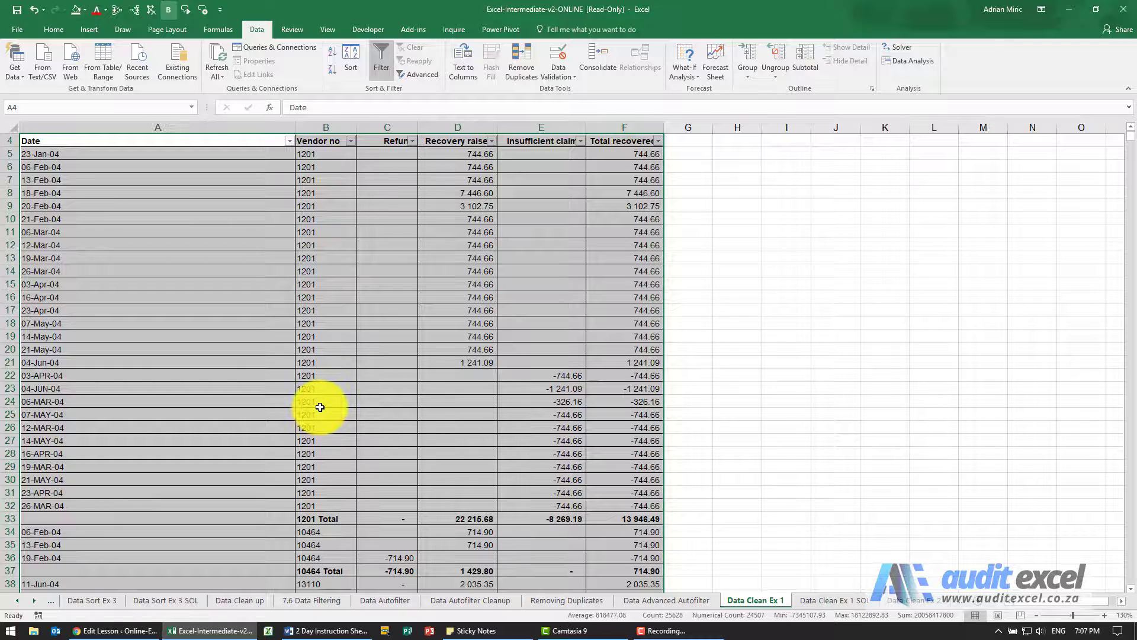
mouse_move(170, 511)
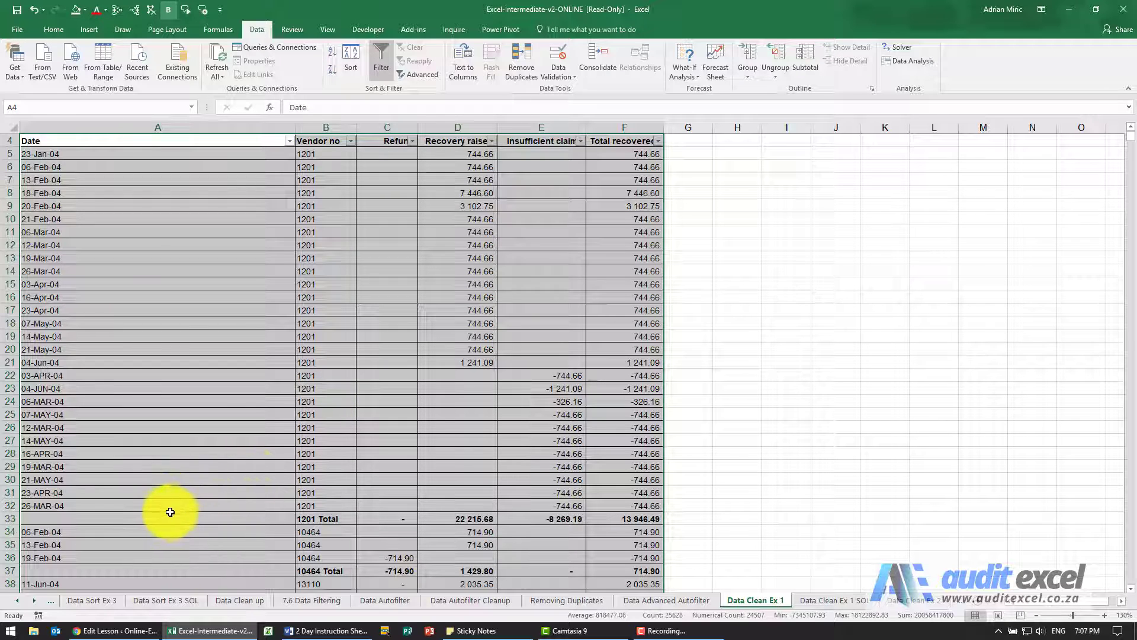
mouse_move(248, 520)
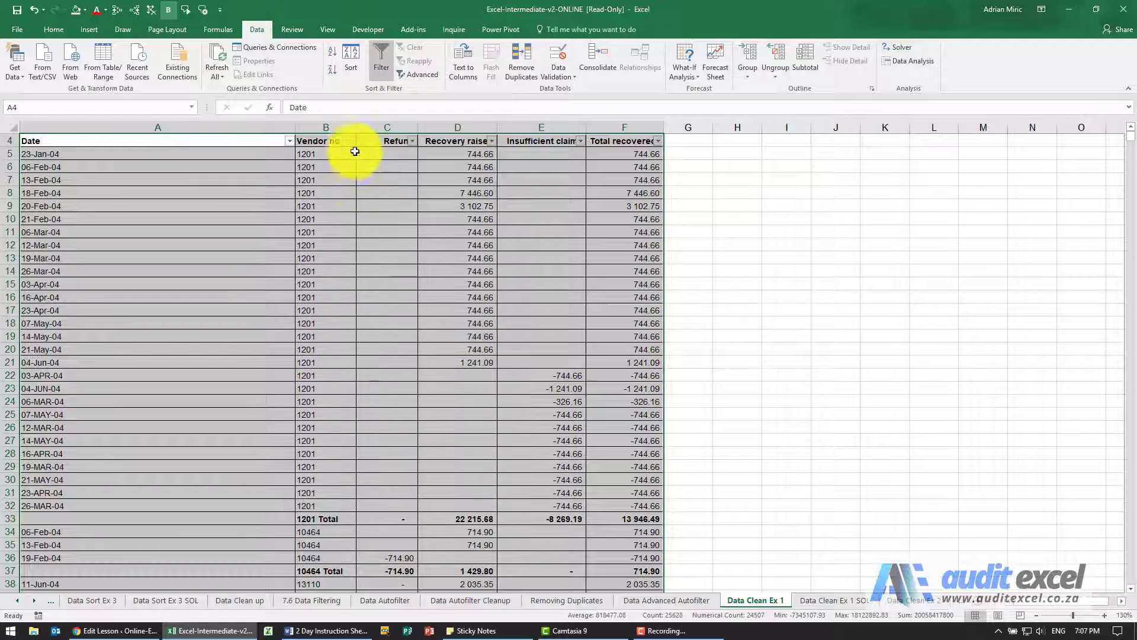
Filter the Vendor no column by searching 'tot' so only total rows show (296 of 5202)
click(348, 141)
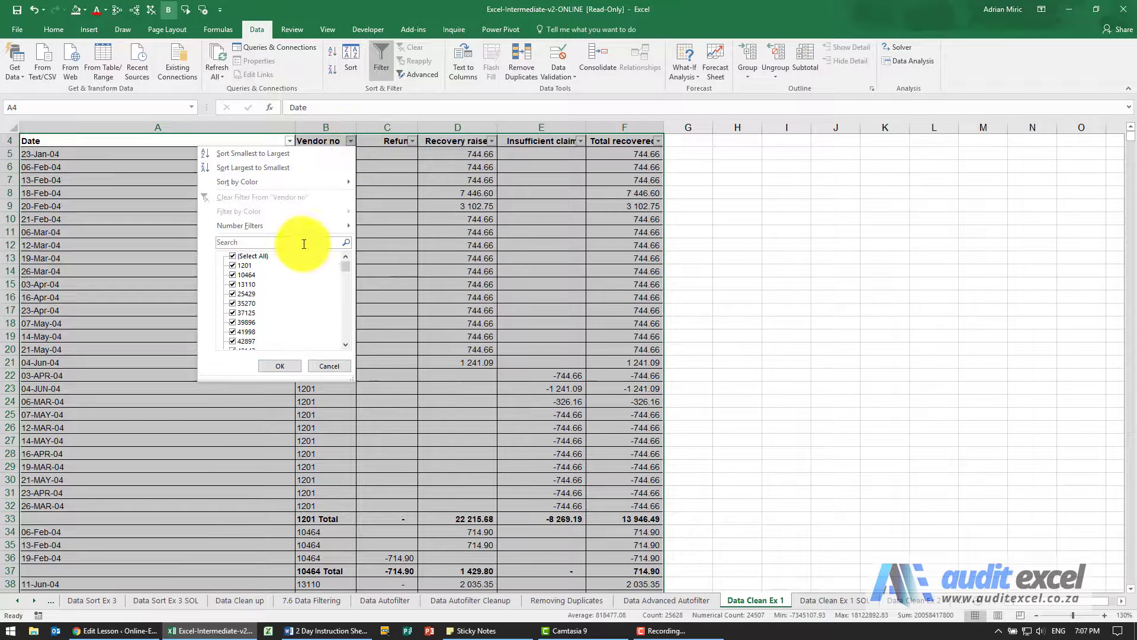
text(total)
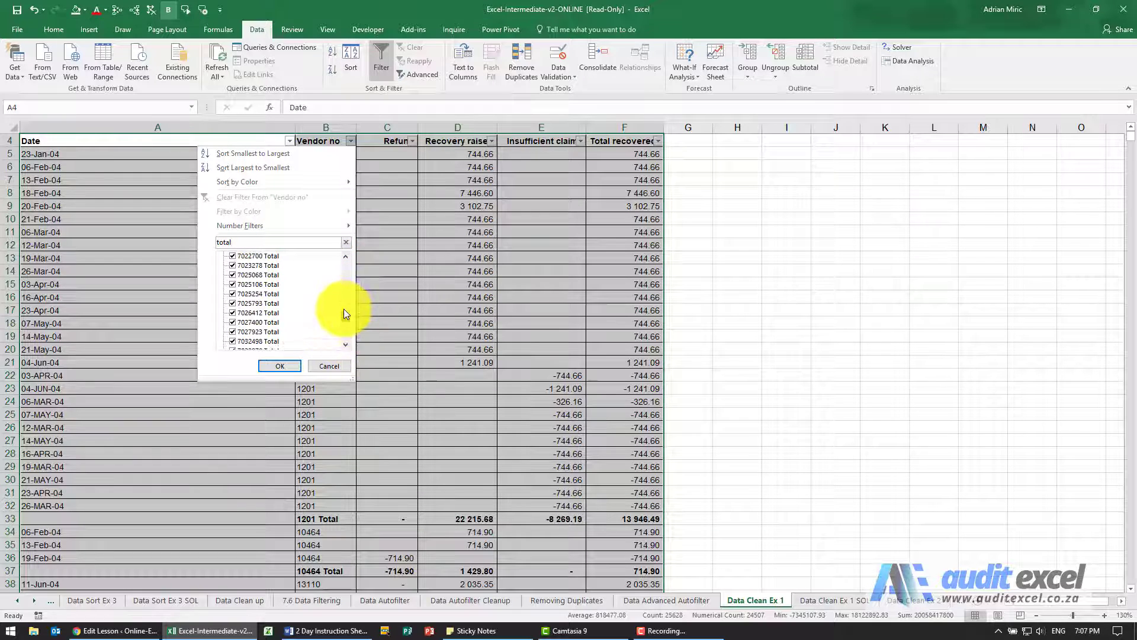
scroll(down, 3)
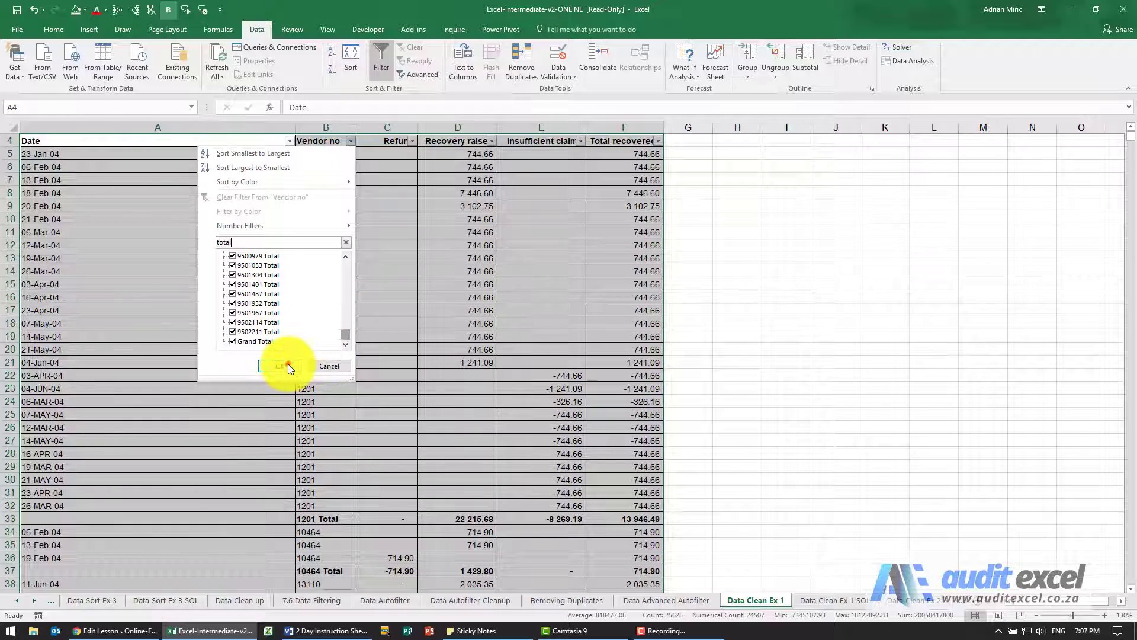
click(279, 366)
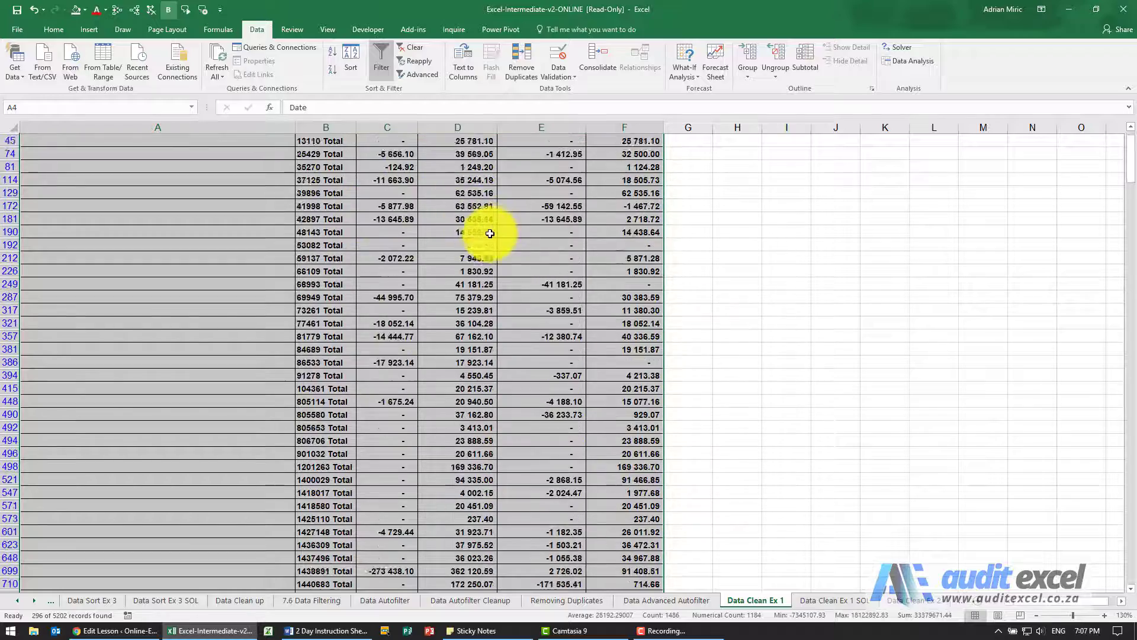
Select the visible subtotal and grand total rows from row 37 downward for deletion
scroll(down, 3)
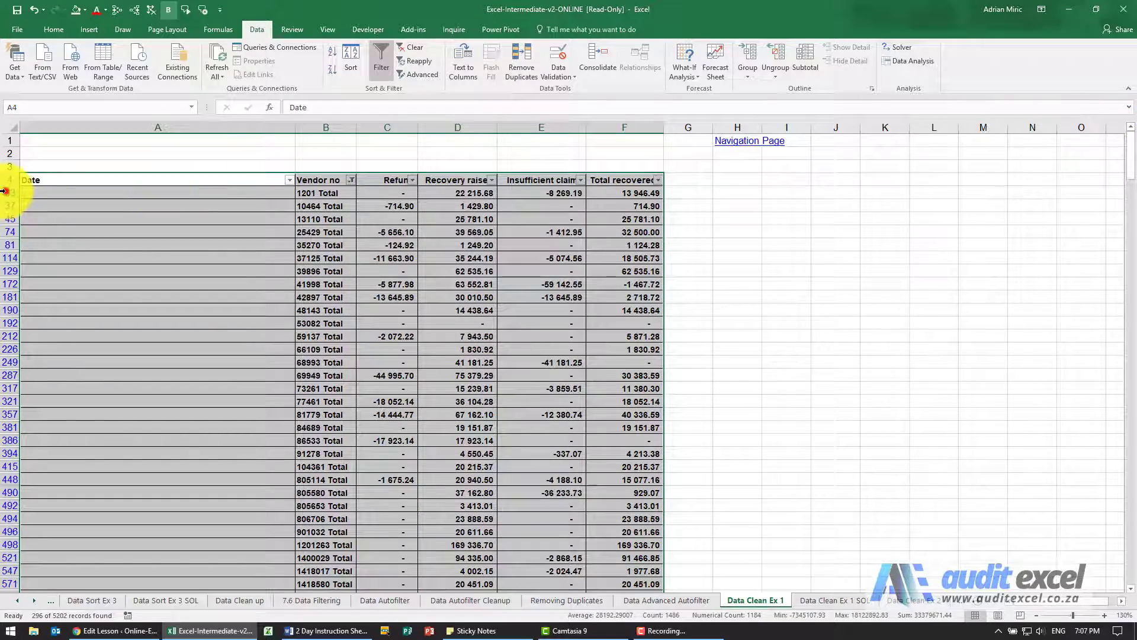
click(156, 192)
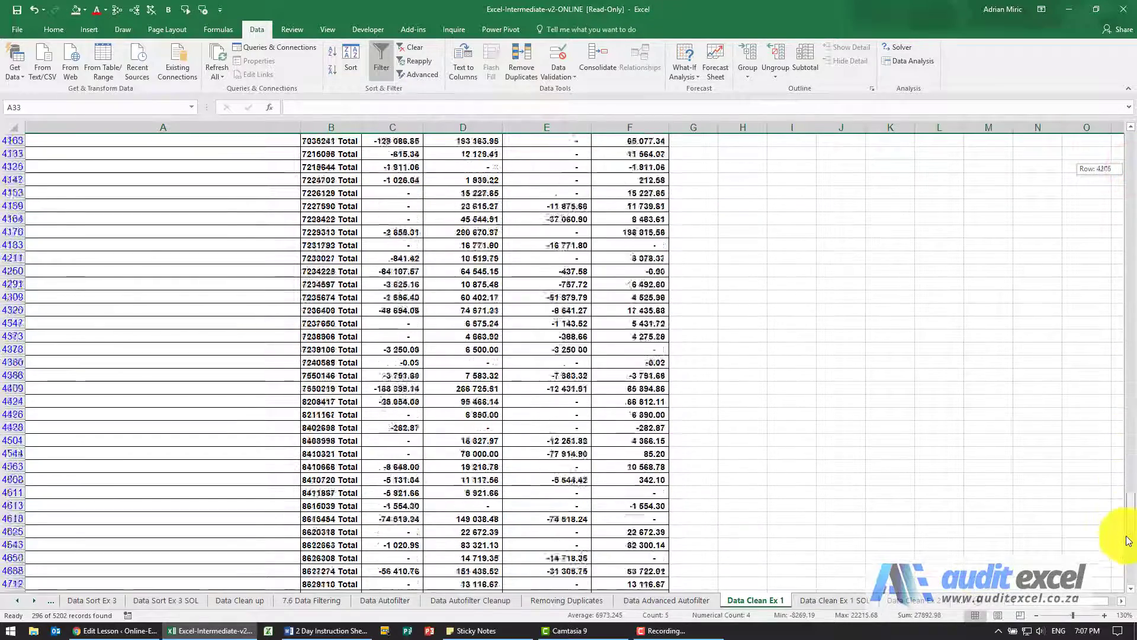
scroll(down, 3)
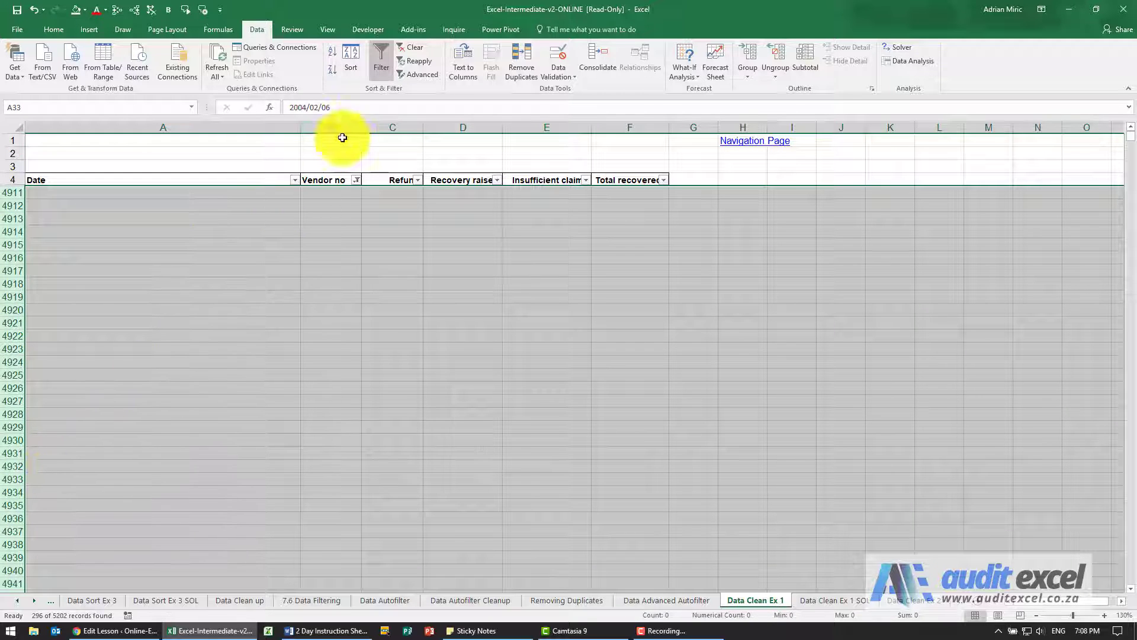
Clear the Vendor no filter and review the table ending at the 2002 Income Adjustment row
click(413, 48)
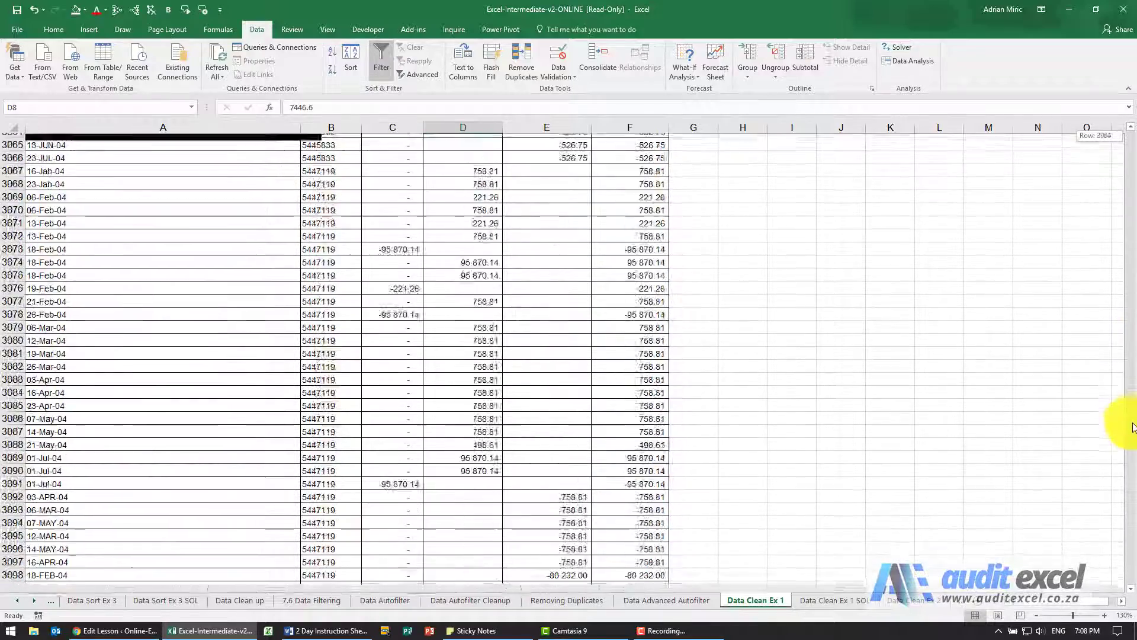
scroll(down, 3)
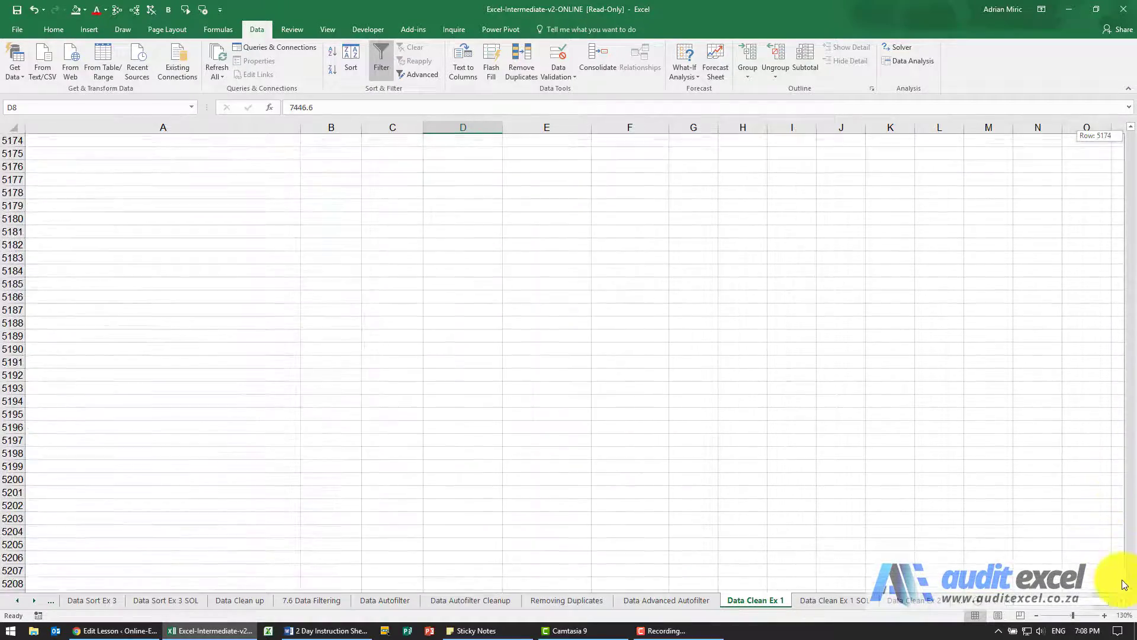
scroll(up, 3)
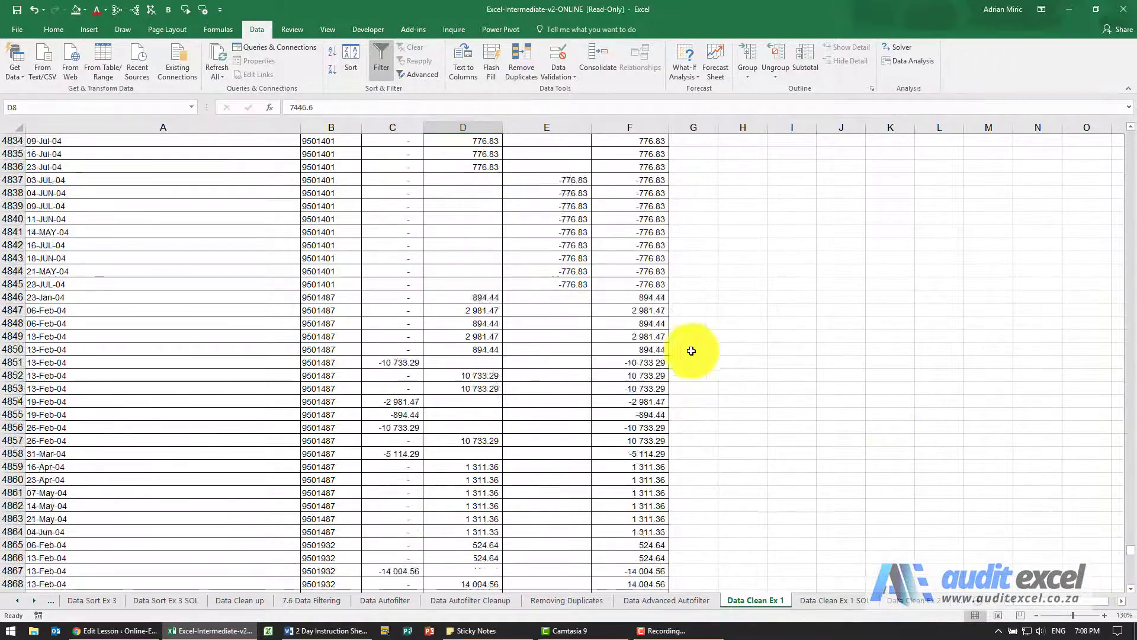
scroll(down, 3)
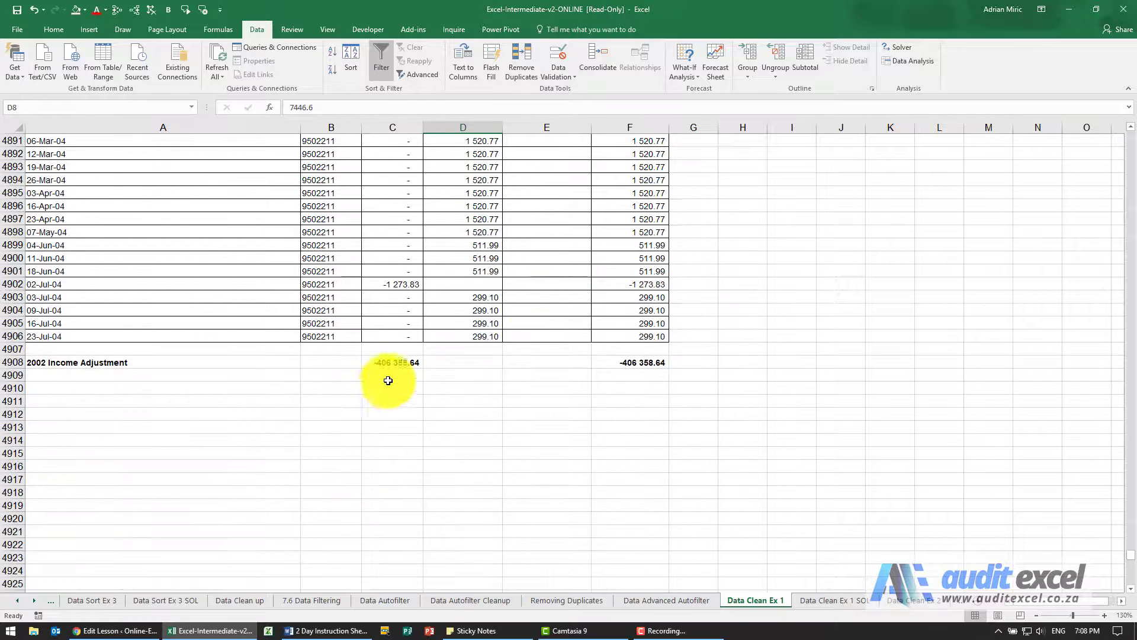
mouse_move(237, 373)
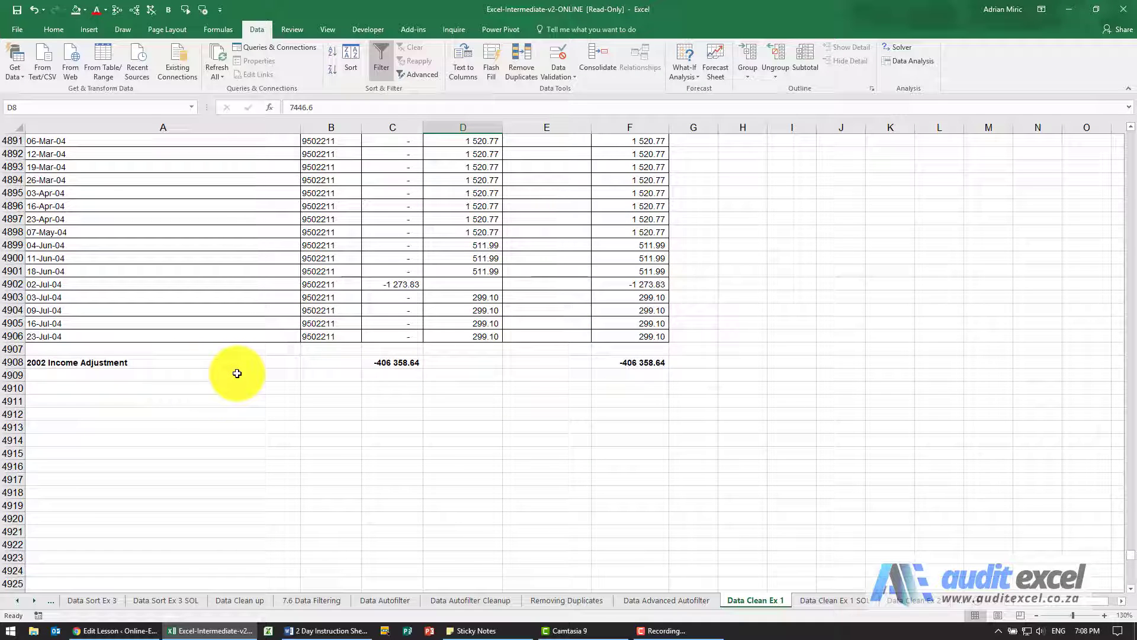
mouse_move(34, 366)
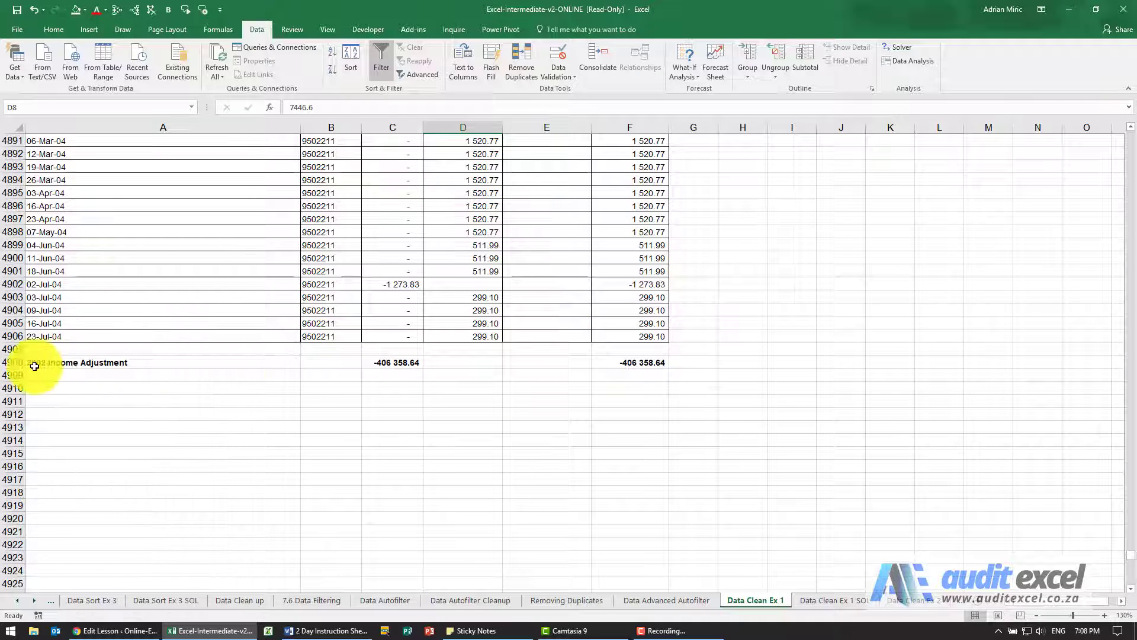
Delete rows 4907:4908 so the table ends at the 23-Jul-04 transaction
click(12, 362)
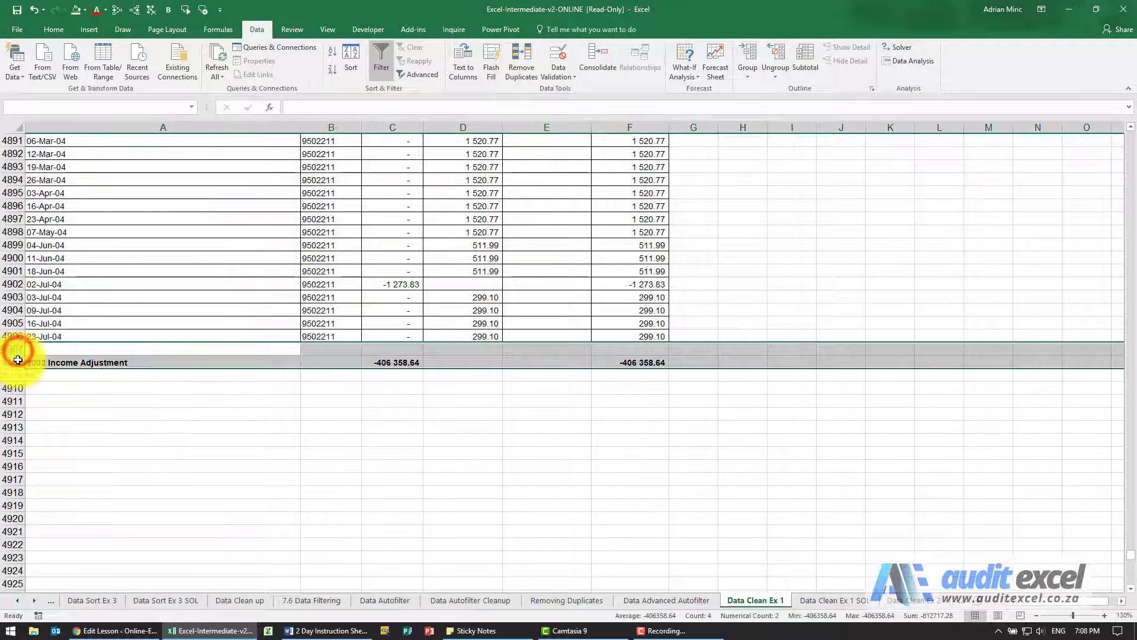
right_click(18, 360)
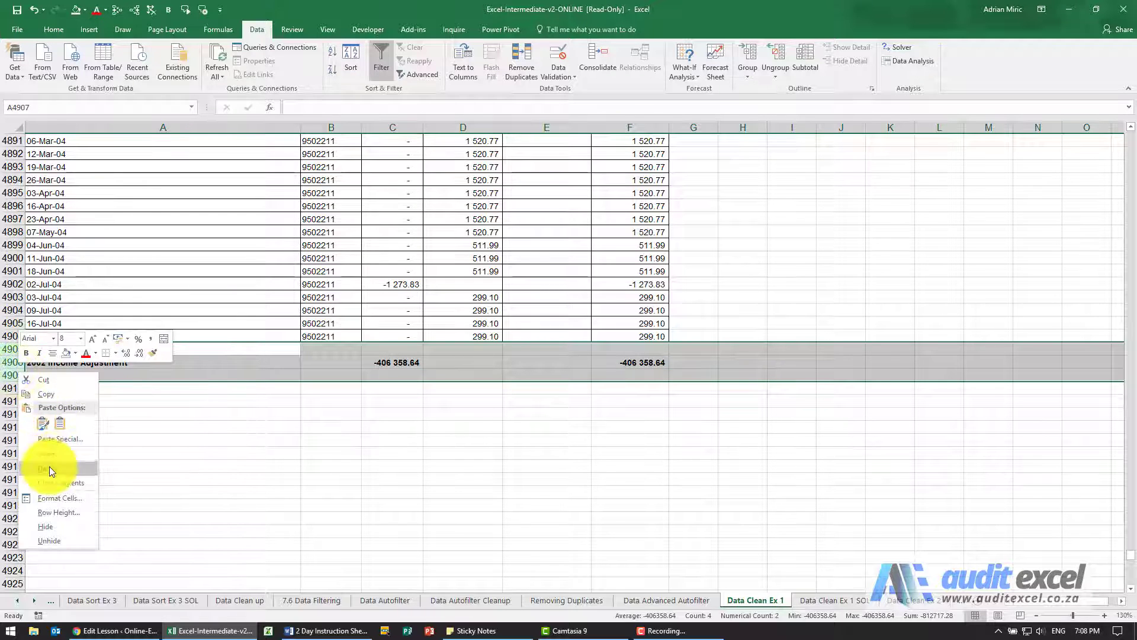
click(45, 468)
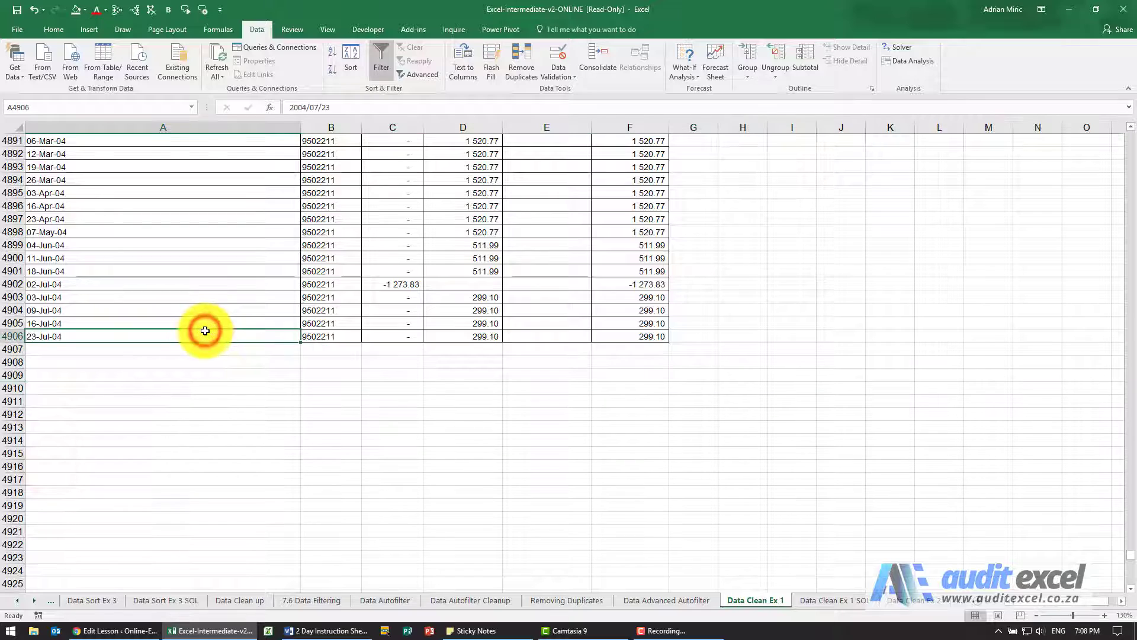